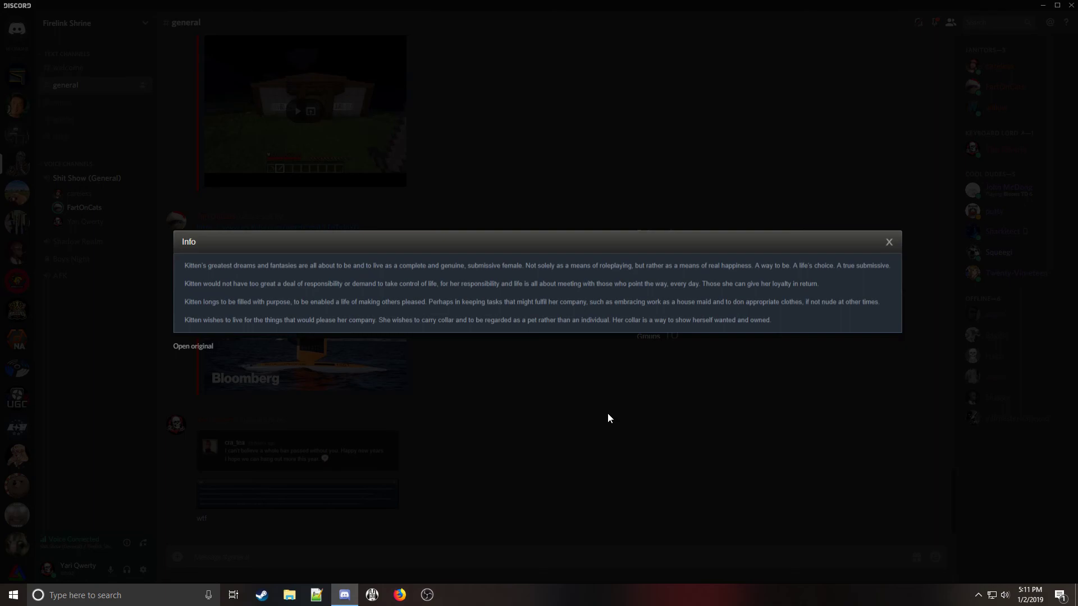
Step: Close the Info overlay of the image's text and return to the general channel feed
click(889, 243)
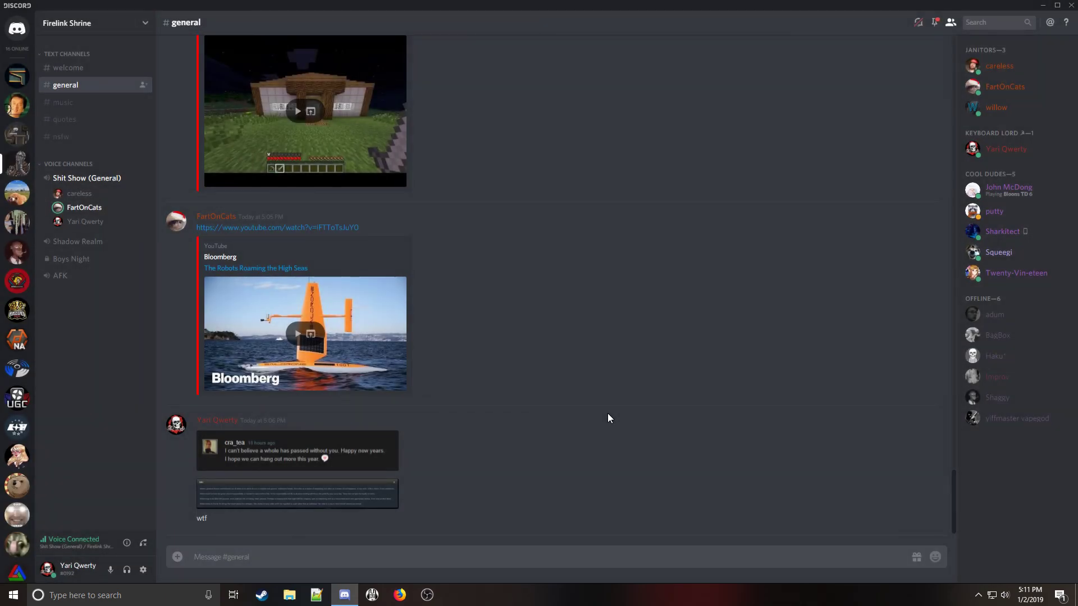